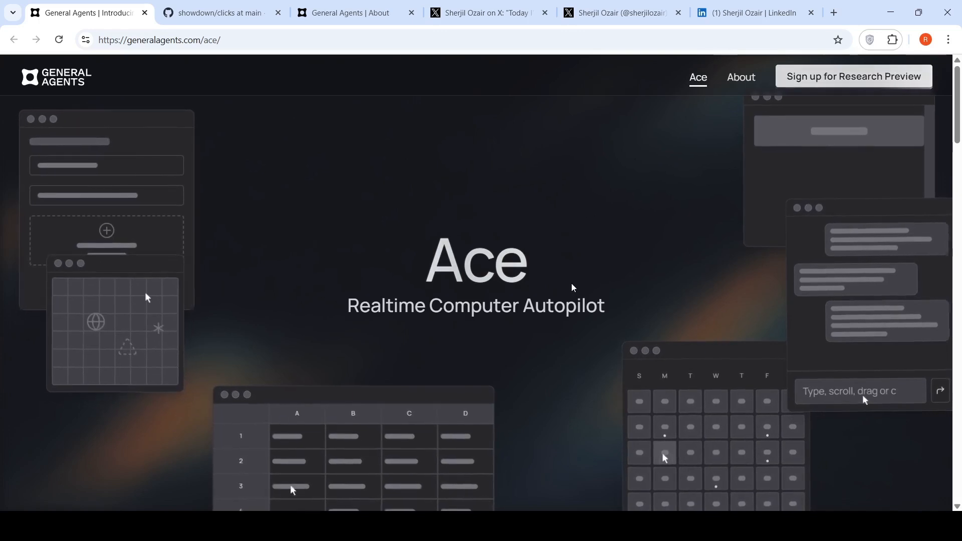
- Scroll to Ace's demo carousel and advance past the Airbnb booking demo to the Development GitHub-issue demo
scroll("down", 3)
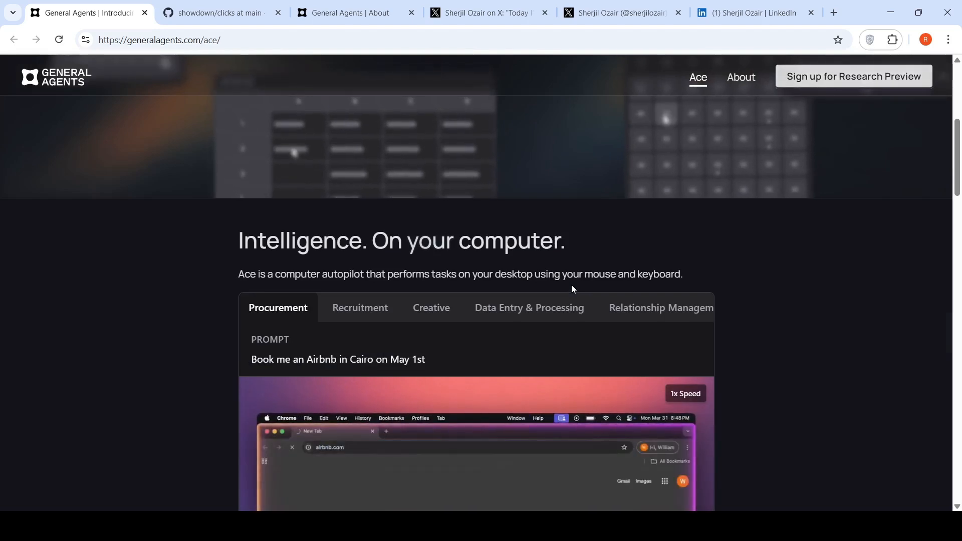
scroll("down", 3)
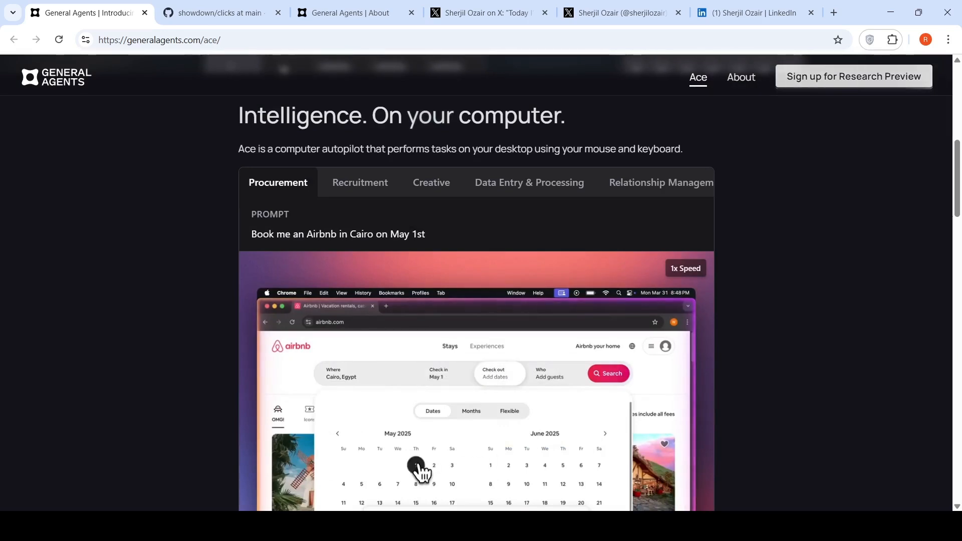
scroll("down", 3)
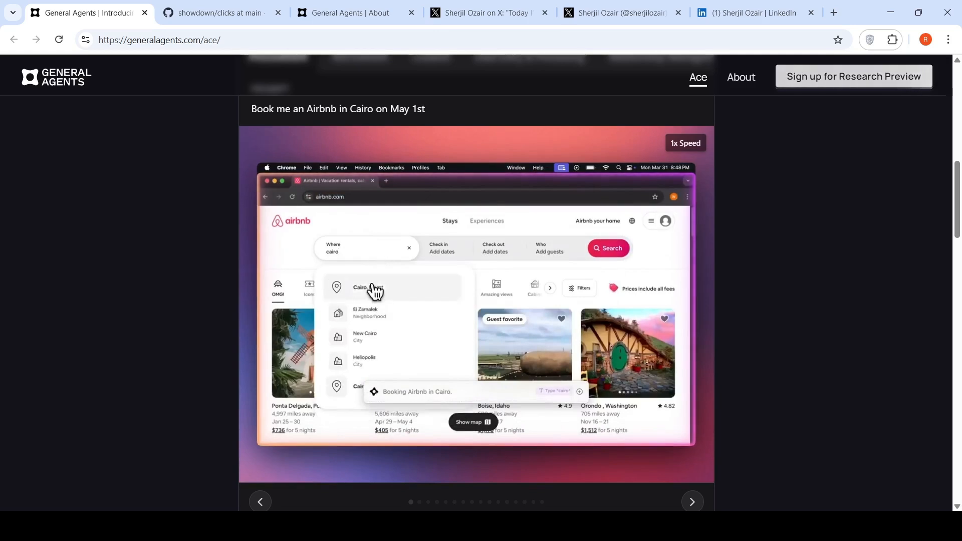
left_click(608, 248)
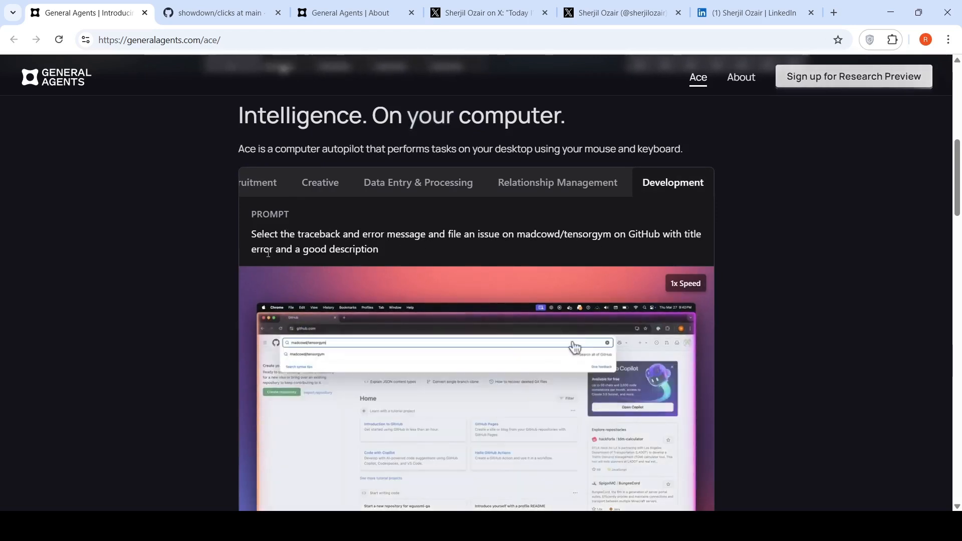
- Scroll below the demos to the Model Accuracy Comparison chart of ace-control versus other models
scroll("down", 3)
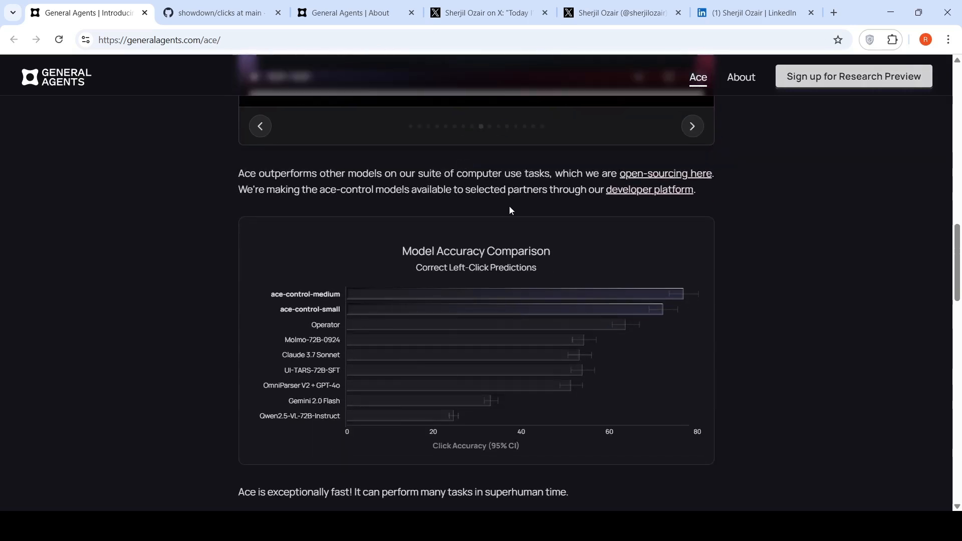
mouse_move(624, 199)
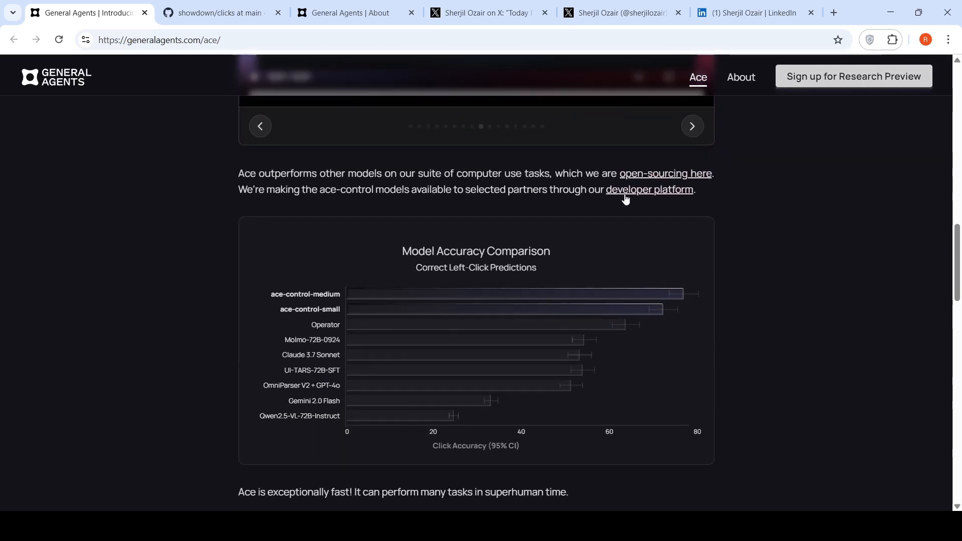
mouse_move(524, 209)
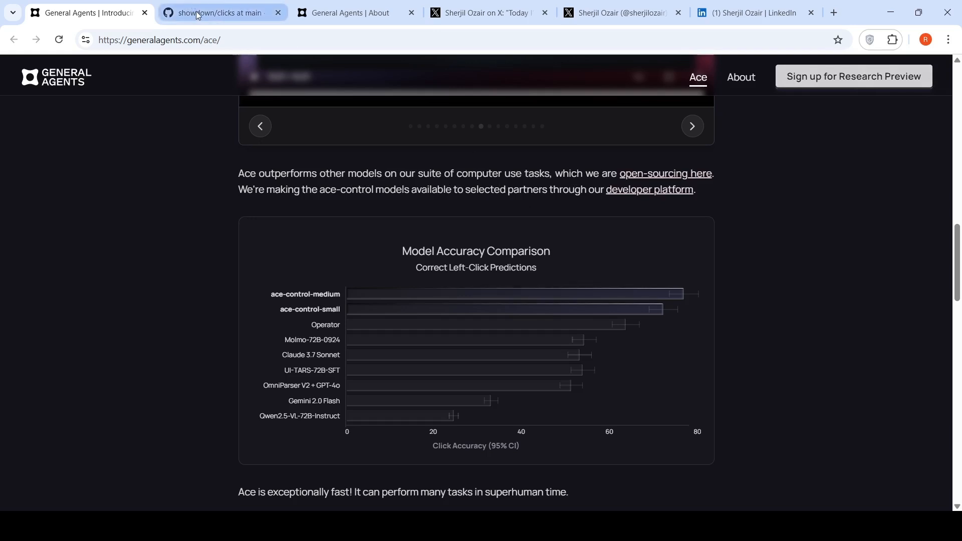
- Review the showdown-clicks README's model accuracy table and eval commands, then move to the founder's LinkedIn
left_click(220, 12)
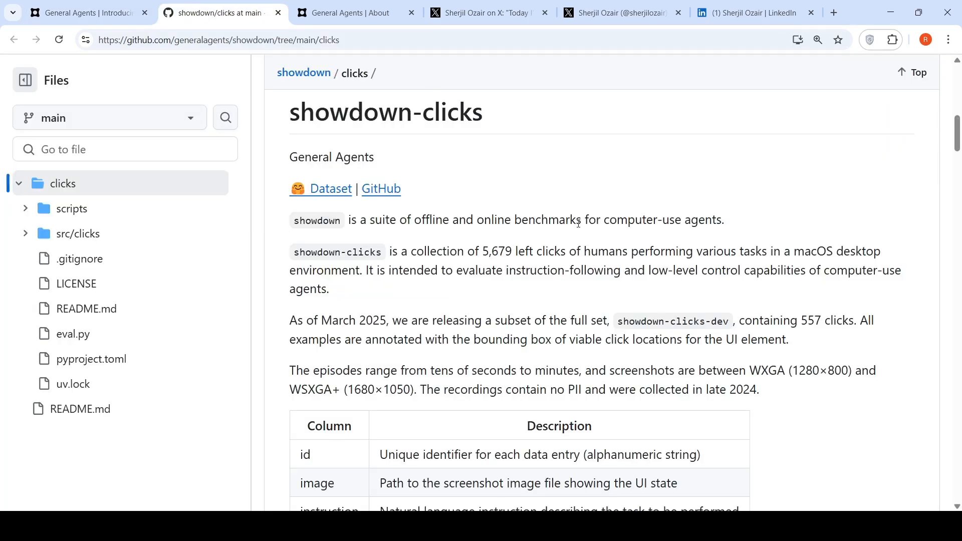
mouse_move(634, 236)
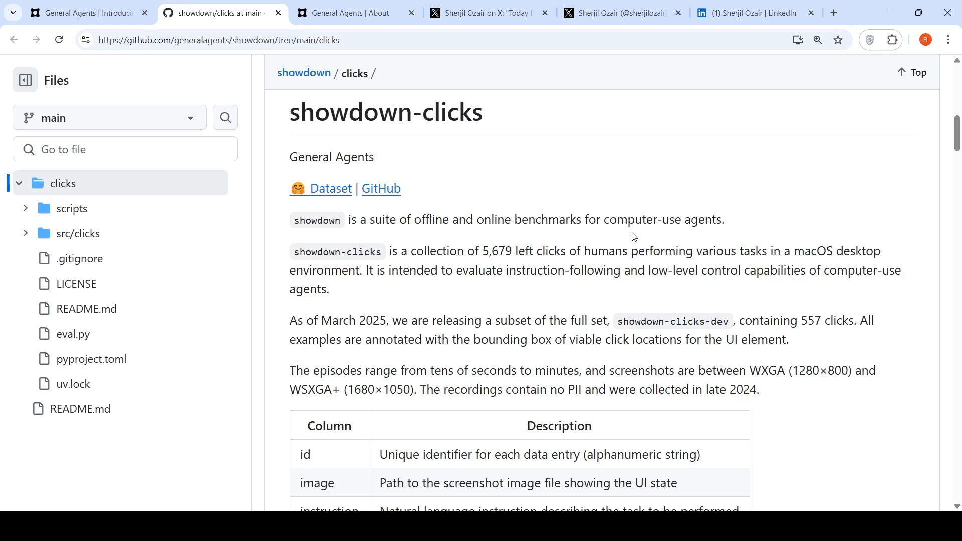
mouse_move(376, 283)
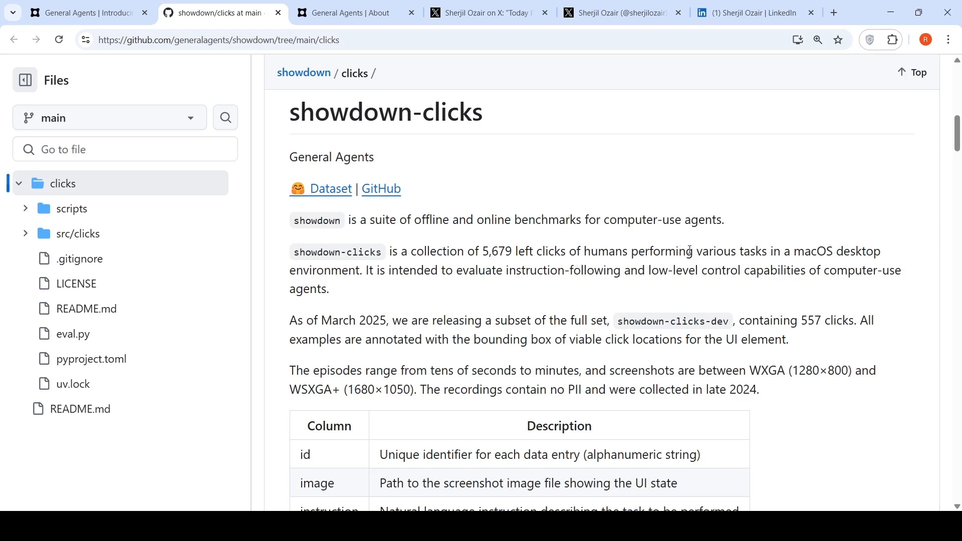
mouse_move(612, 294)
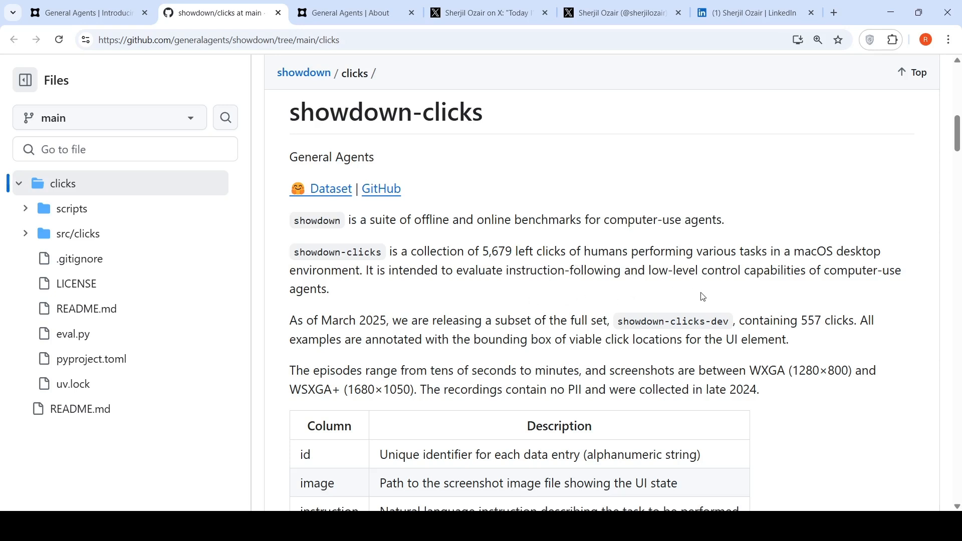
mouse_move(490, 268)
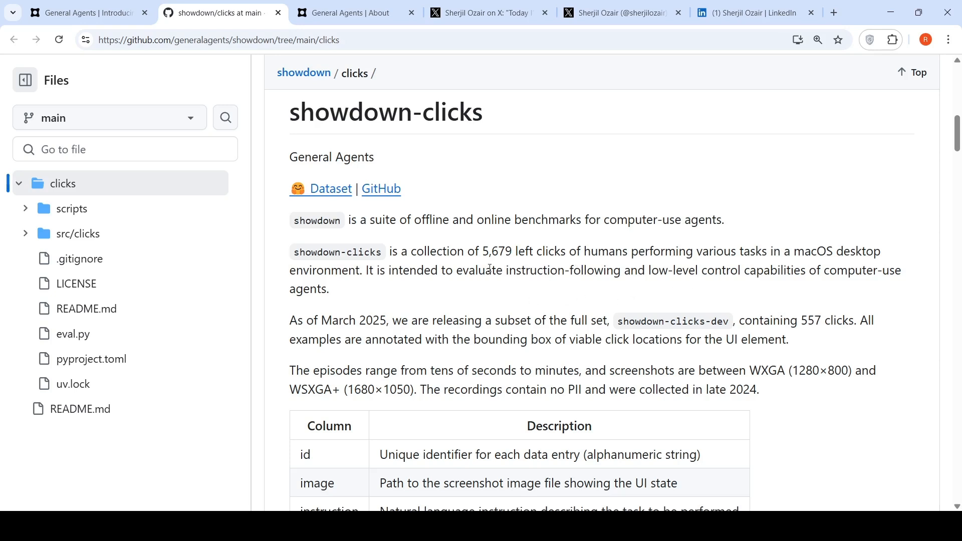
scroll("down", 3)
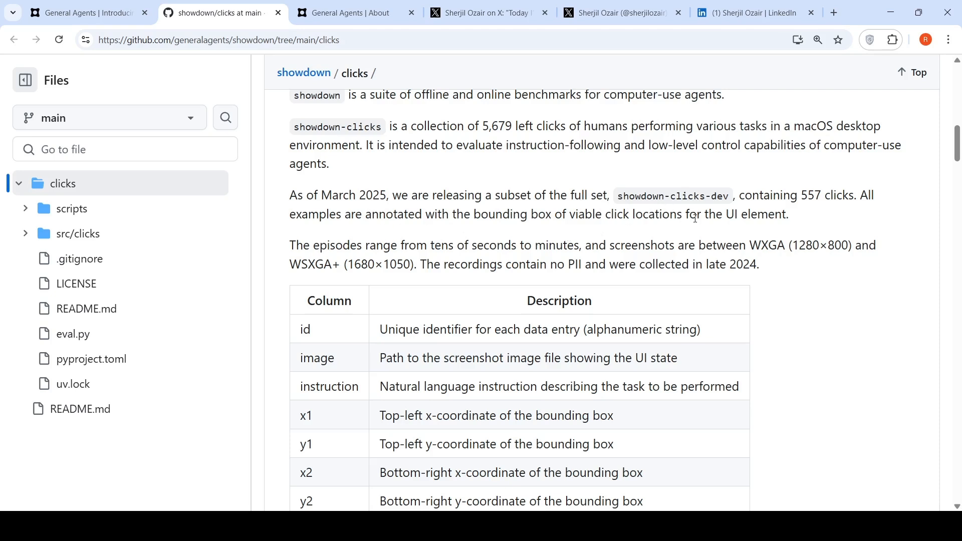
scroll("down", 3)
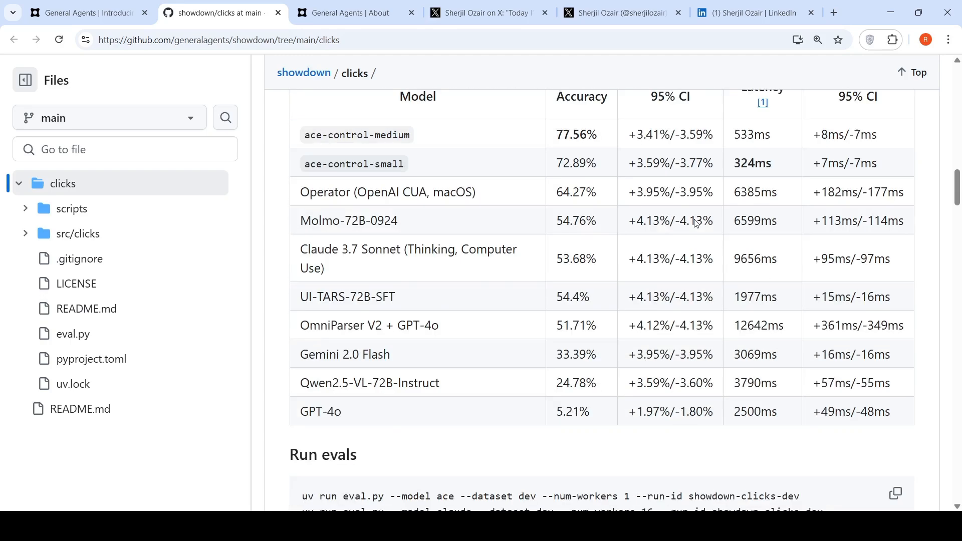
scroll("down", 3)
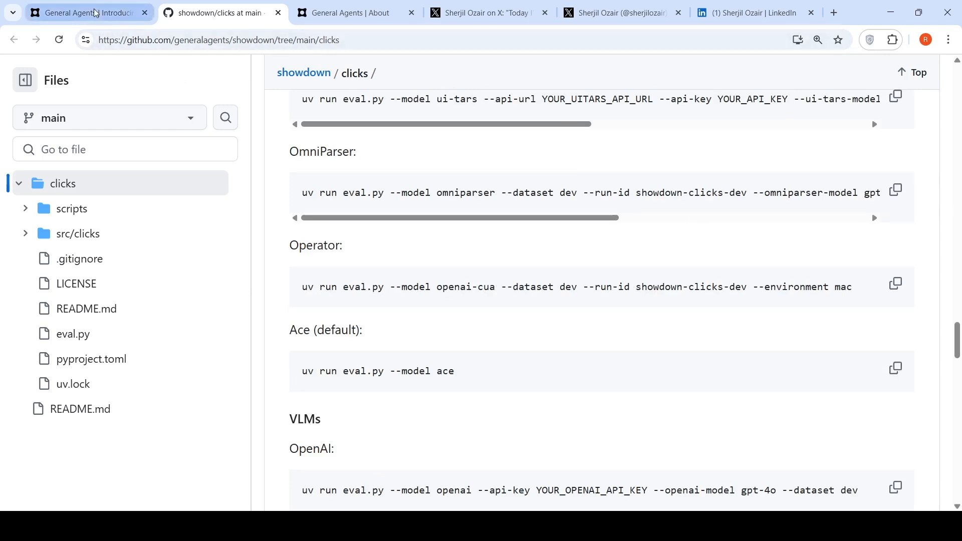
left_click(749, 12)
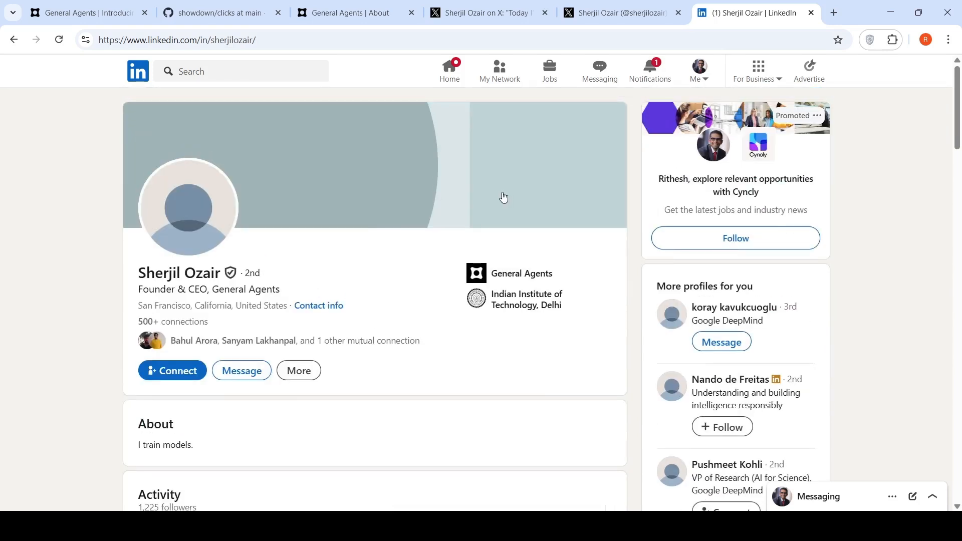
mouse_move(232, 292)
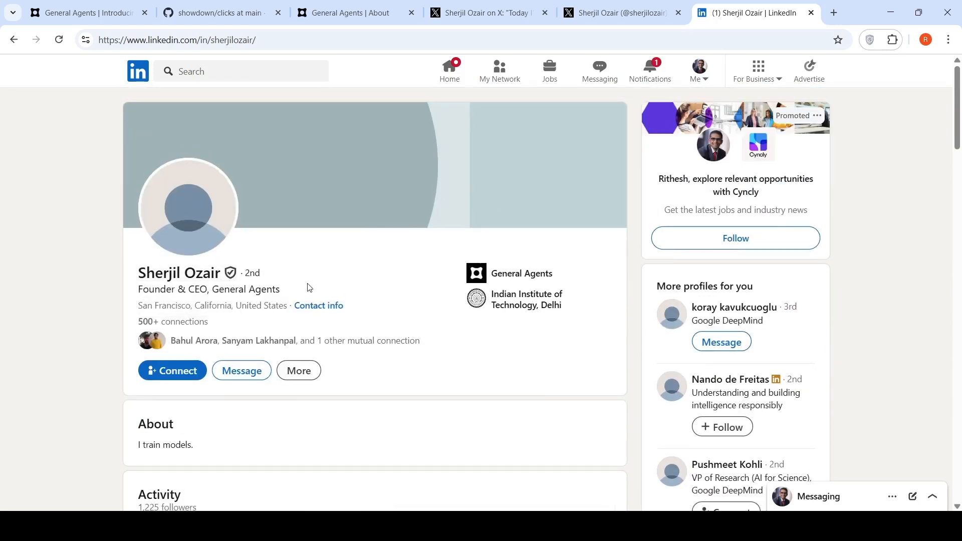
- Look over the founder's LinkedIn Experience section, then move to his X launch thread
scroll("down", 3)
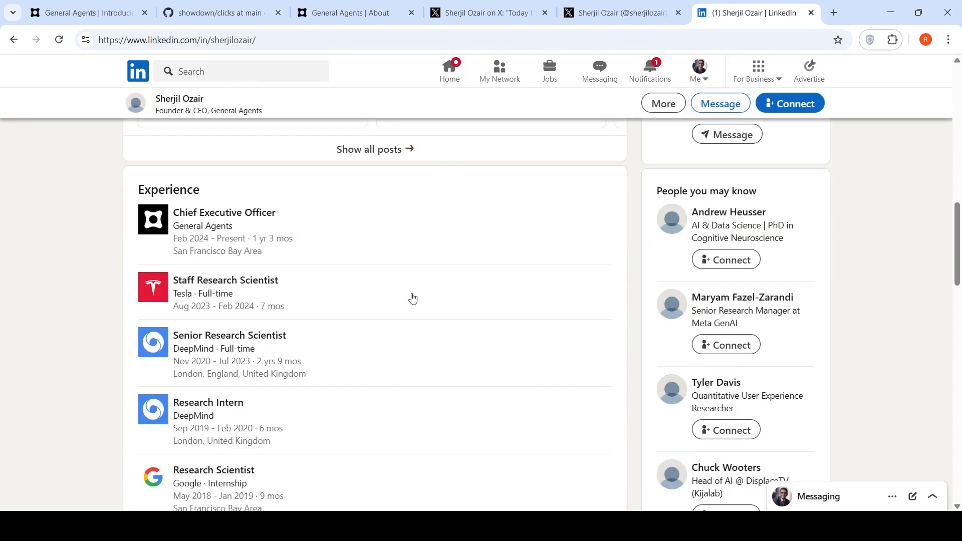
mouse_move(416, 253)
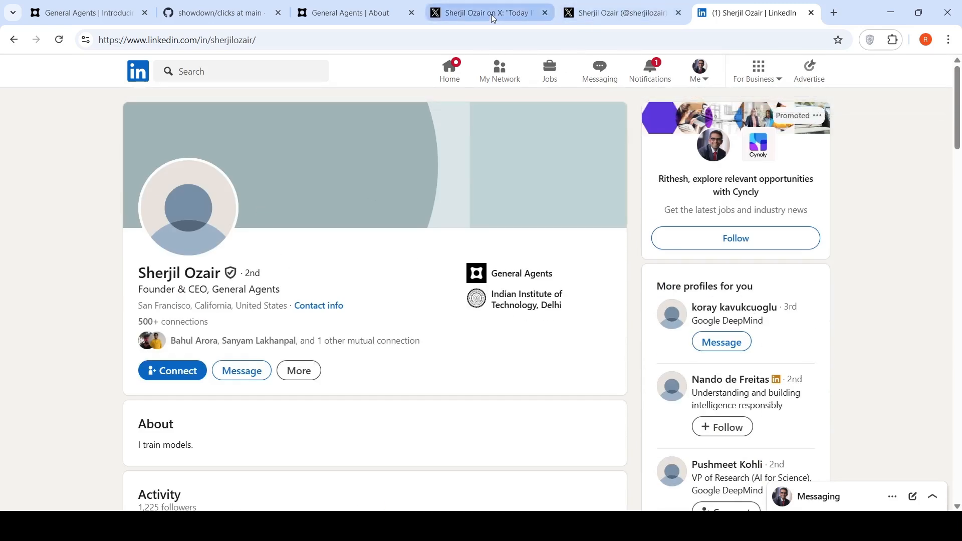
left_click(485, 12)
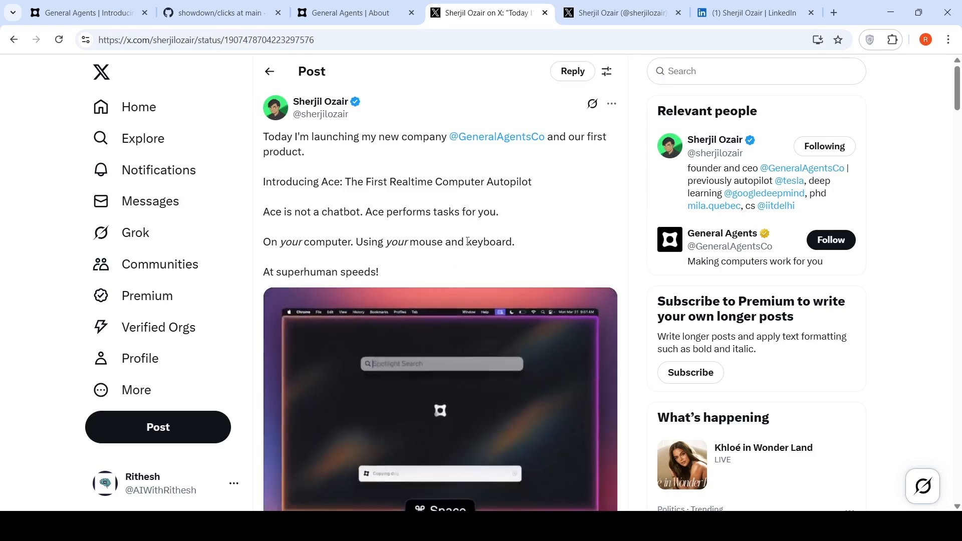
- Read the Ace launch thread's opening posts with demo videos and benchmark charts
scroll("down", 3)
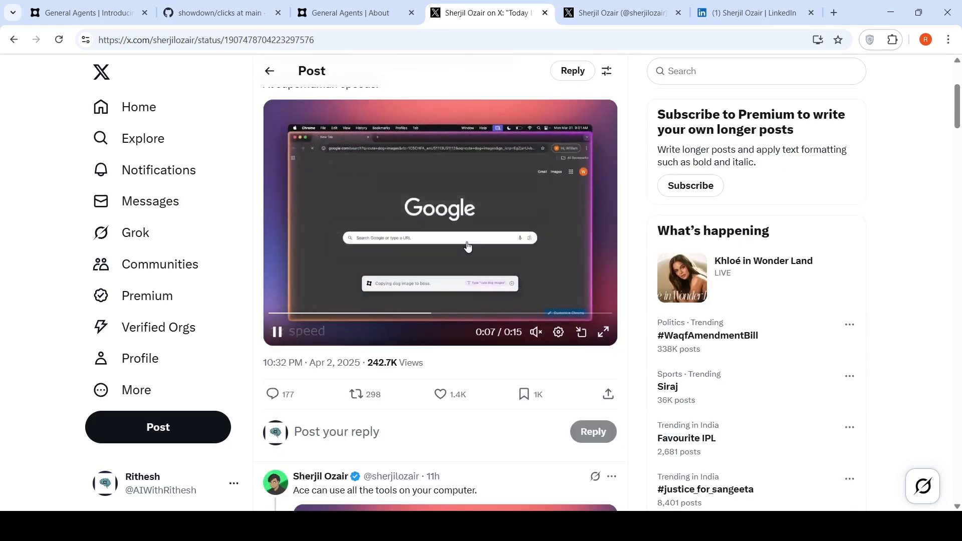
scroll("down", 3)
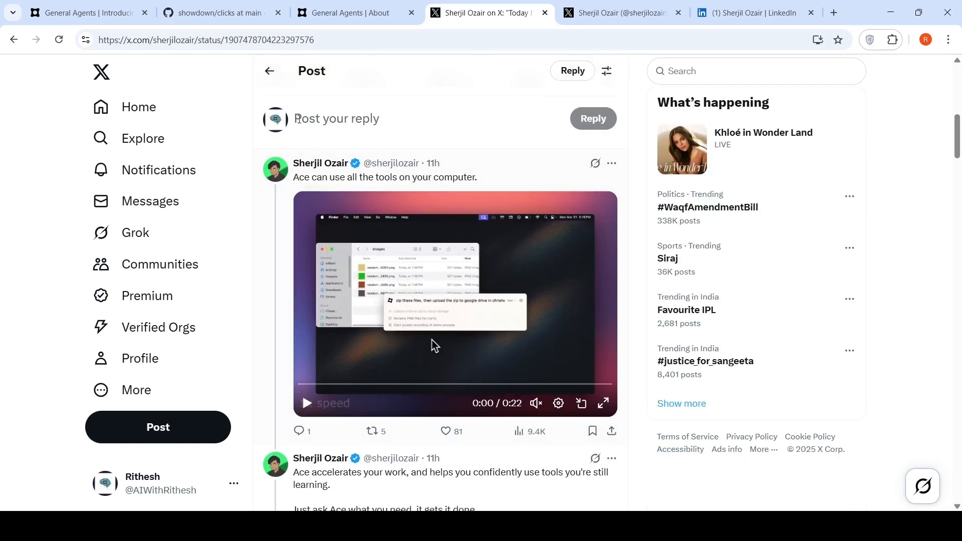
mouse_move(442, 185)
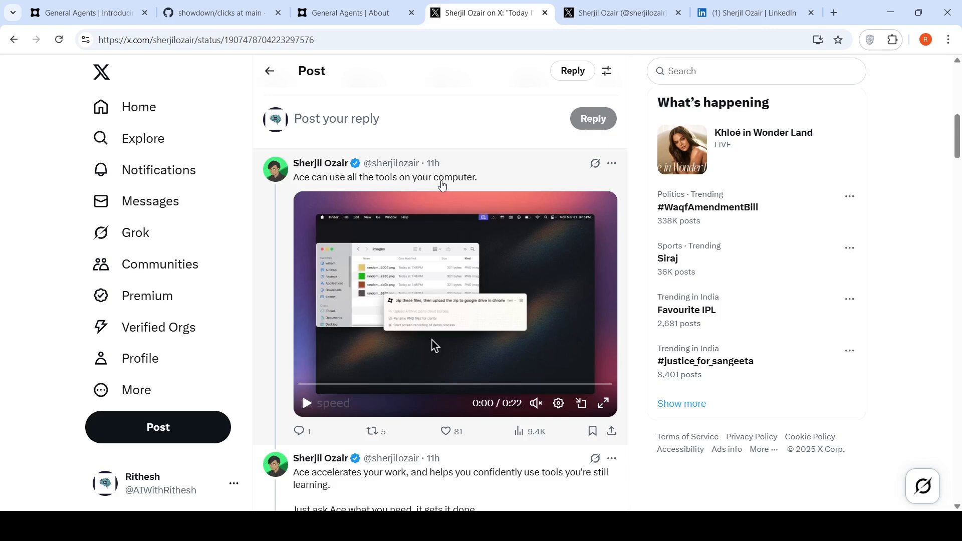
scroll("down", 3)
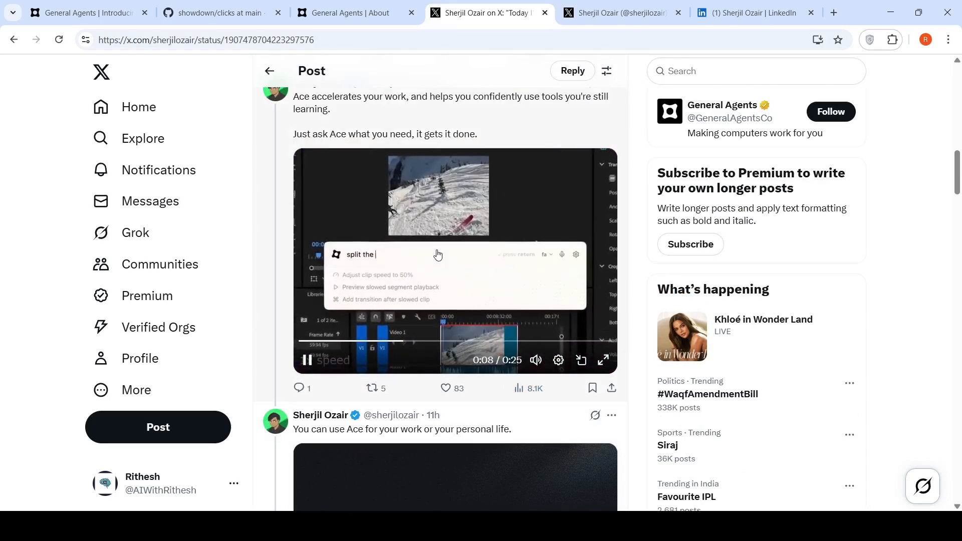
scroll("down", 3)
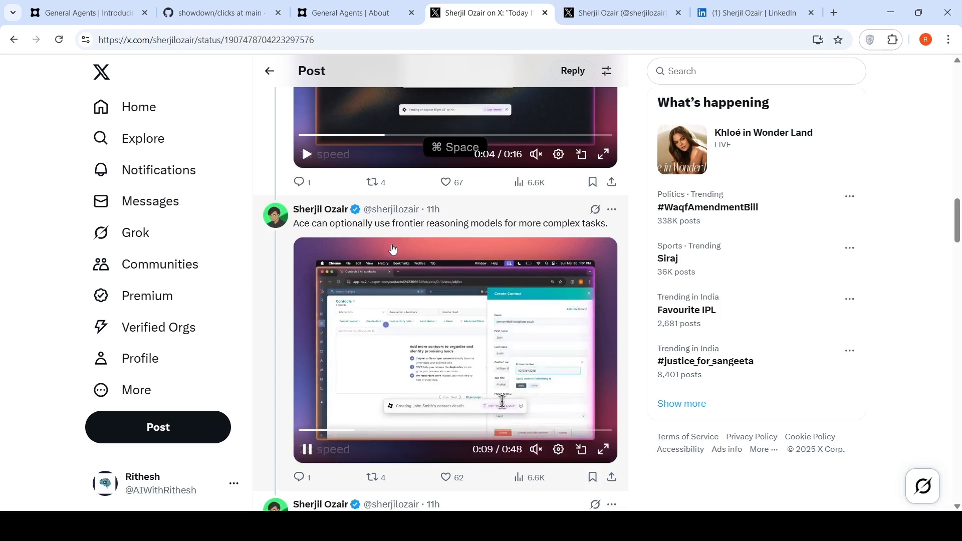
scroll("down", 3)
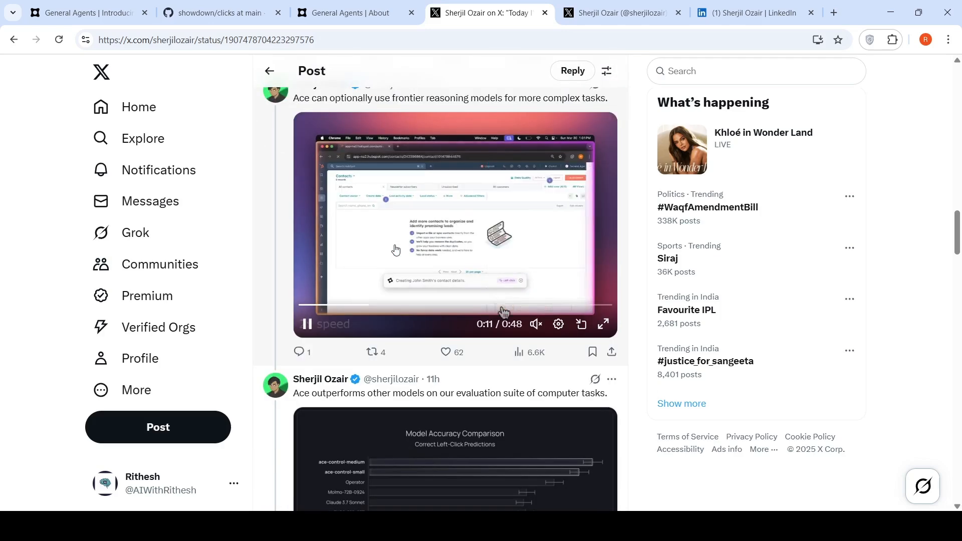
- Continue through the thread's speed charts and the reply discussion below it
scroll("down", 3)
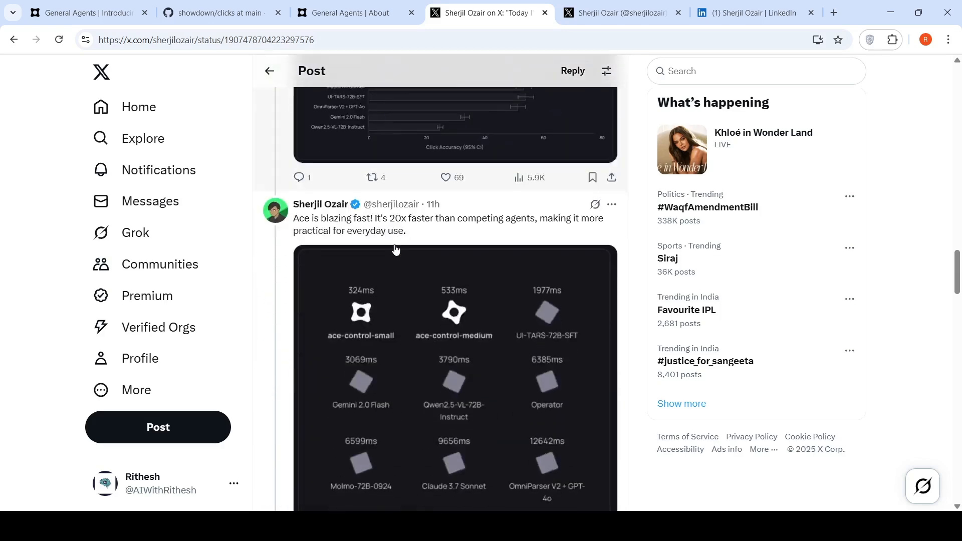
scroll("down", 3)
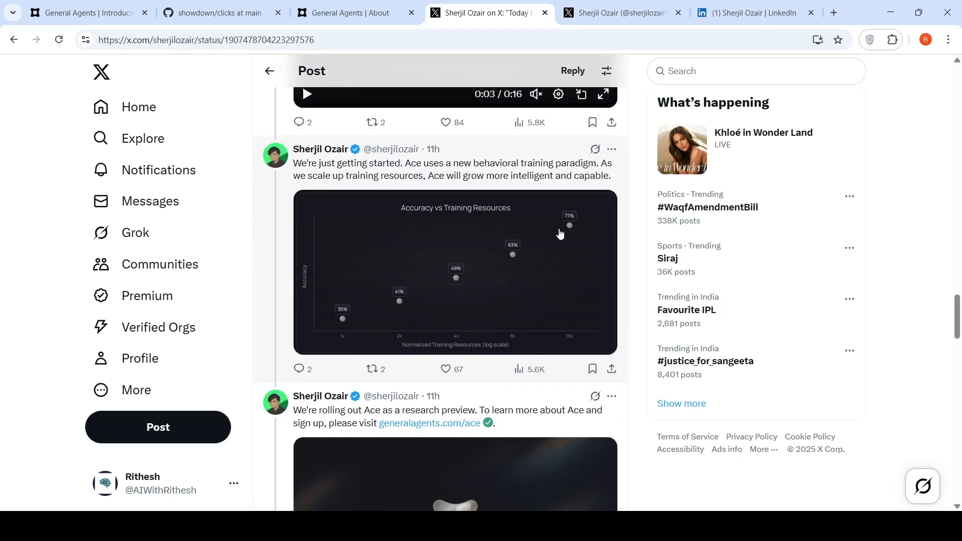
scroll("down", 3)
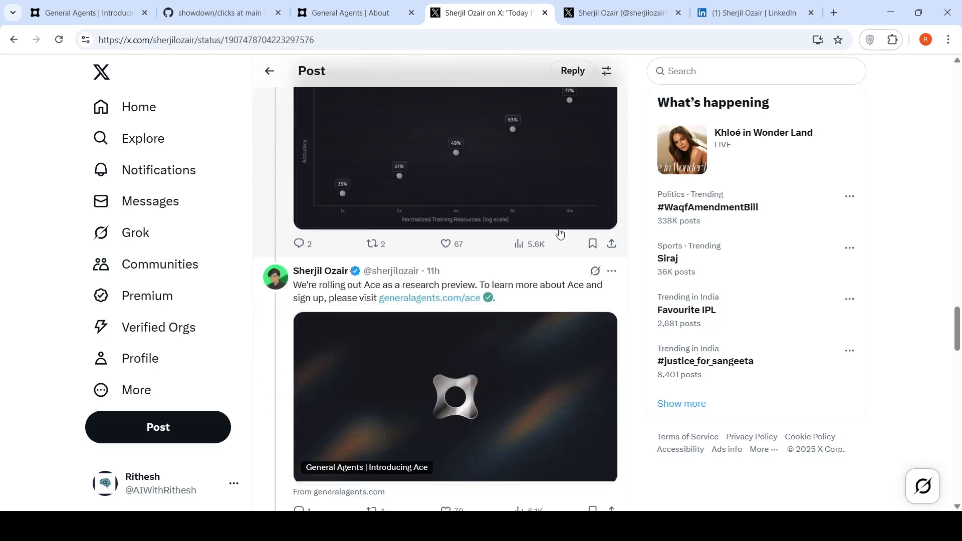
scroll("down", 3)
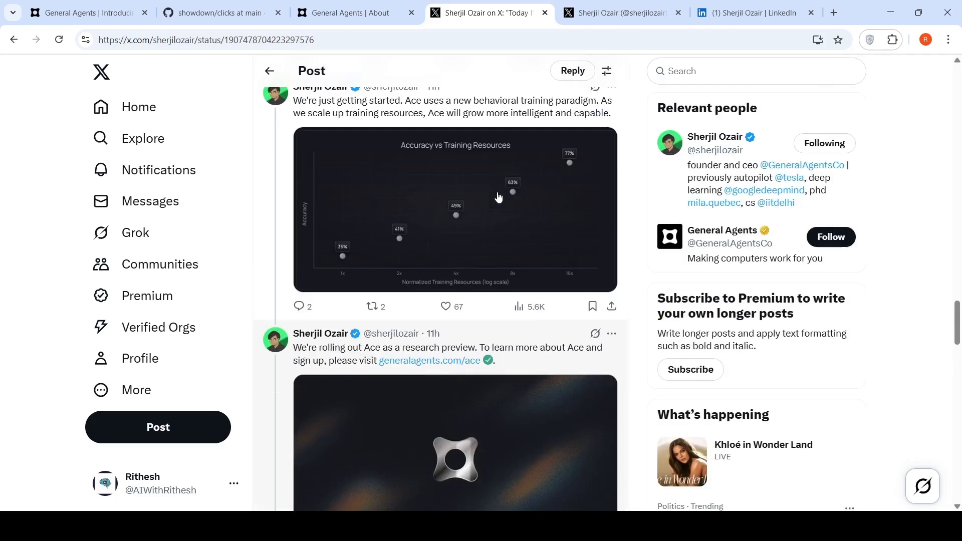
scroll("down", 3)
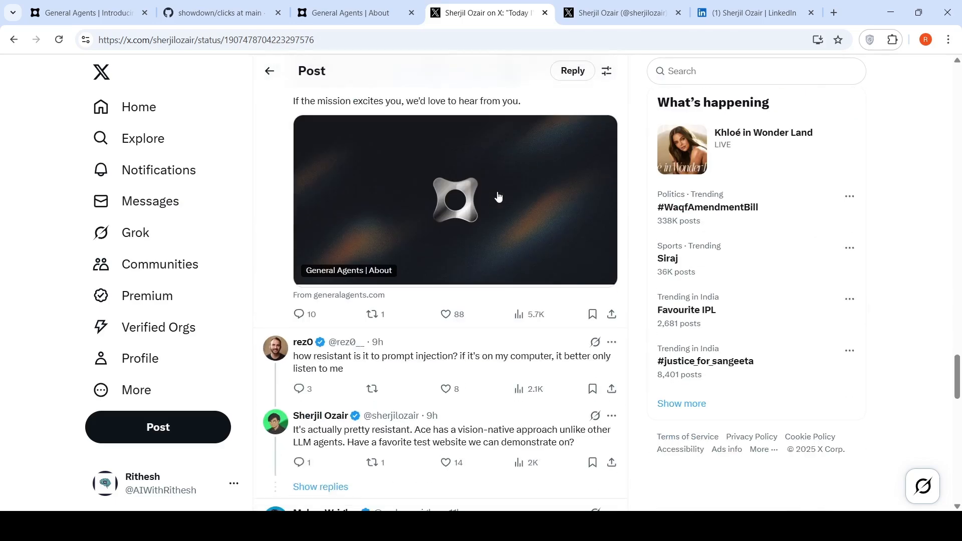
scroll("down", 3)
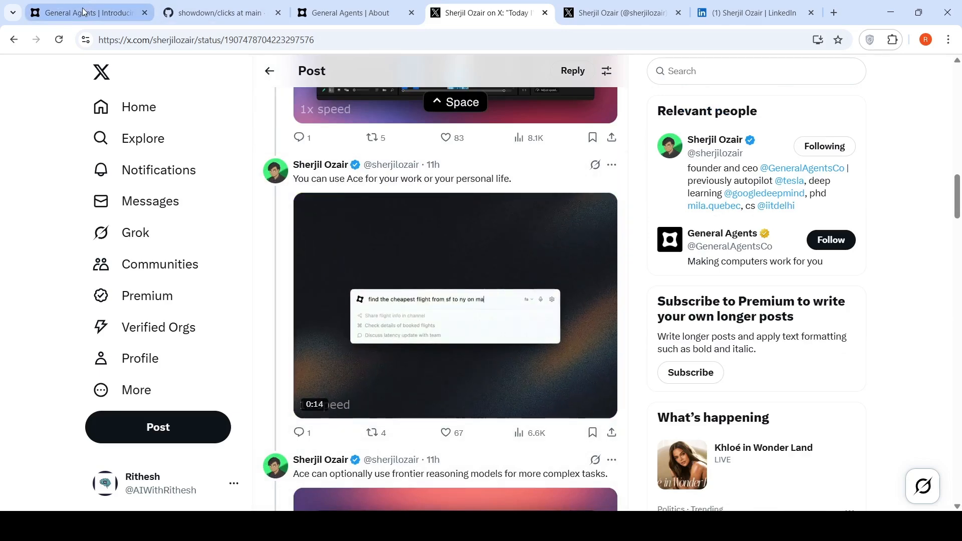
- Return to the Ace product page and scroll through it to the Data Entry zip-and-upload demo
left_click(86, 12)
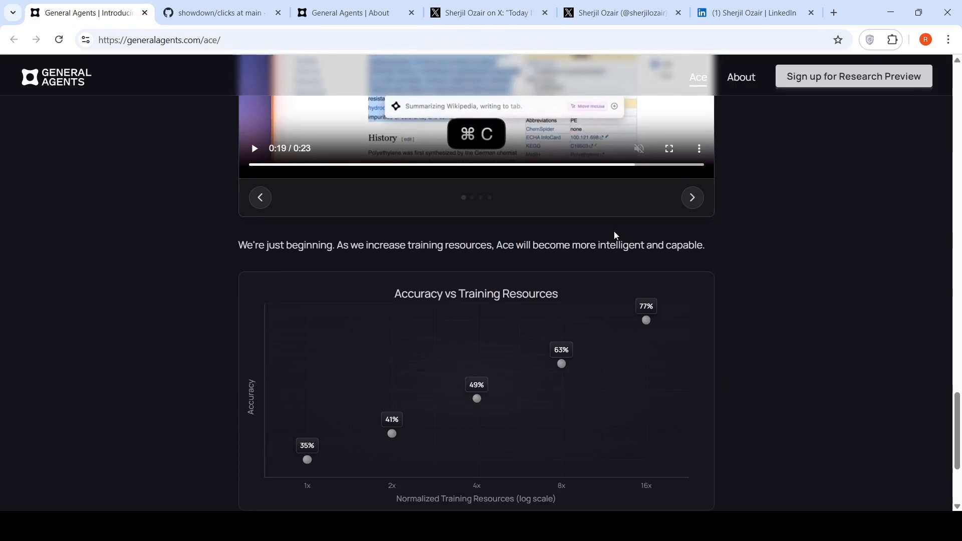
scroll("down", 3)
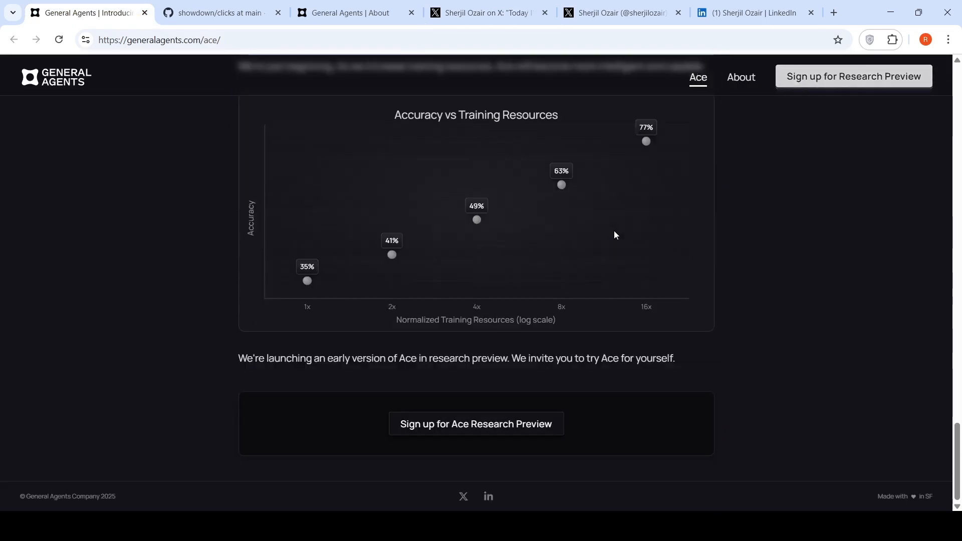
scroll("down", 3)
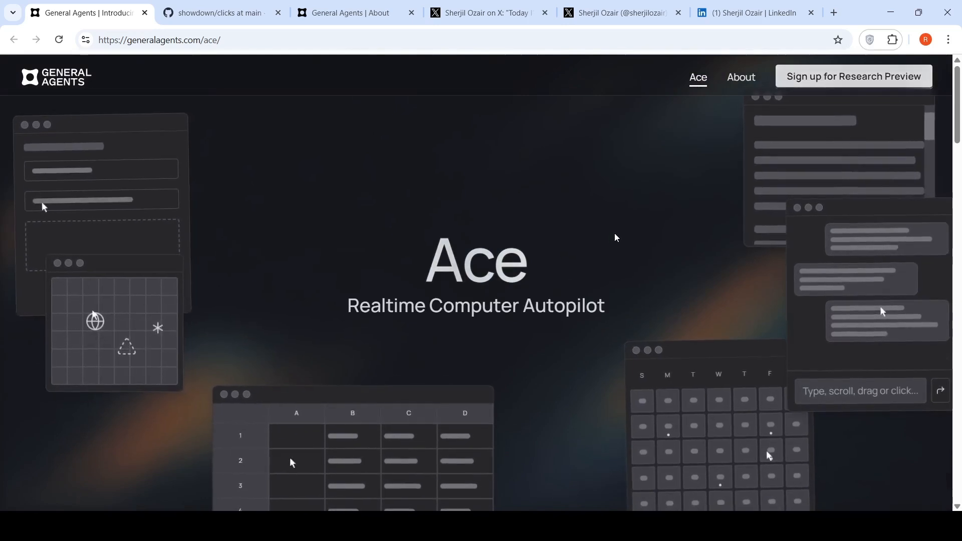
scroll("down", 3)
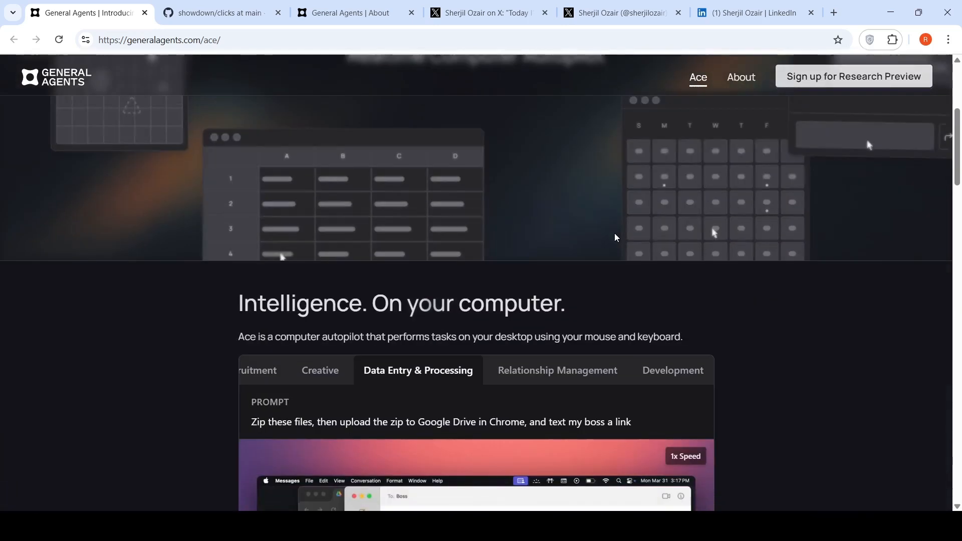
scroll("down", 3)
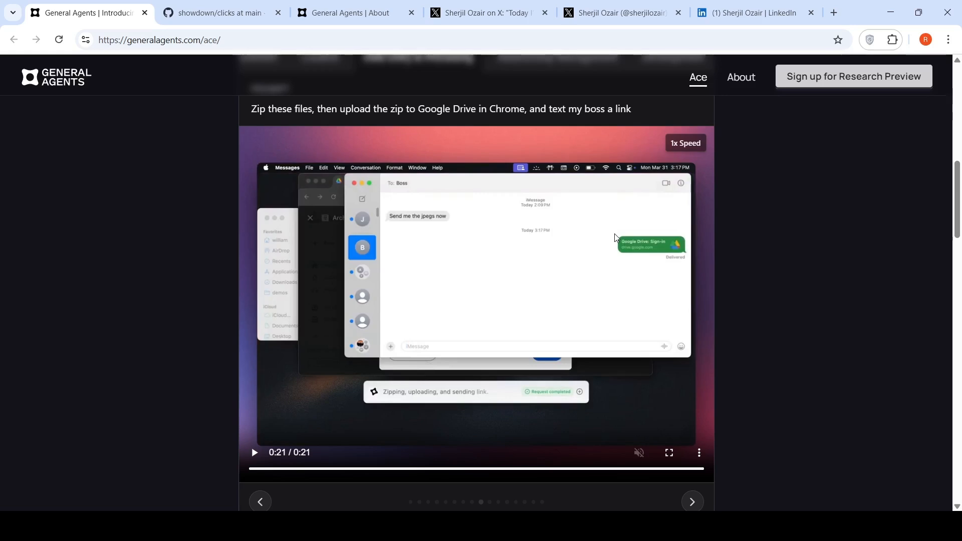
mouse_move(545, 160)
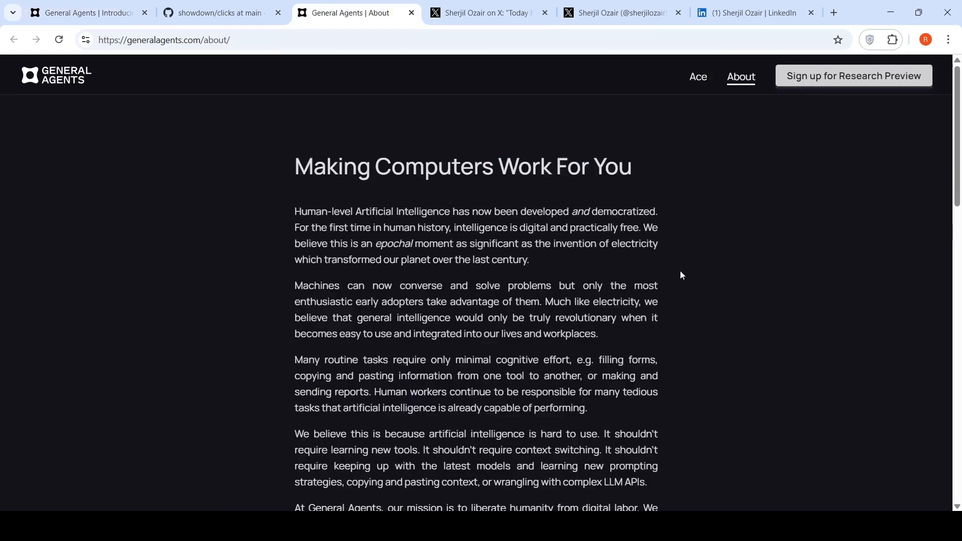
scroll("down", 3)
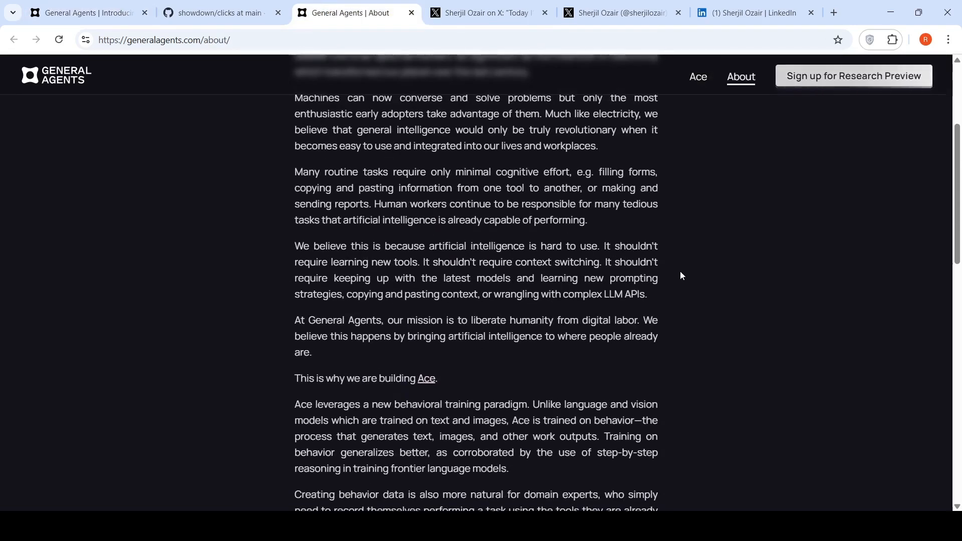
scroll("down", 3)
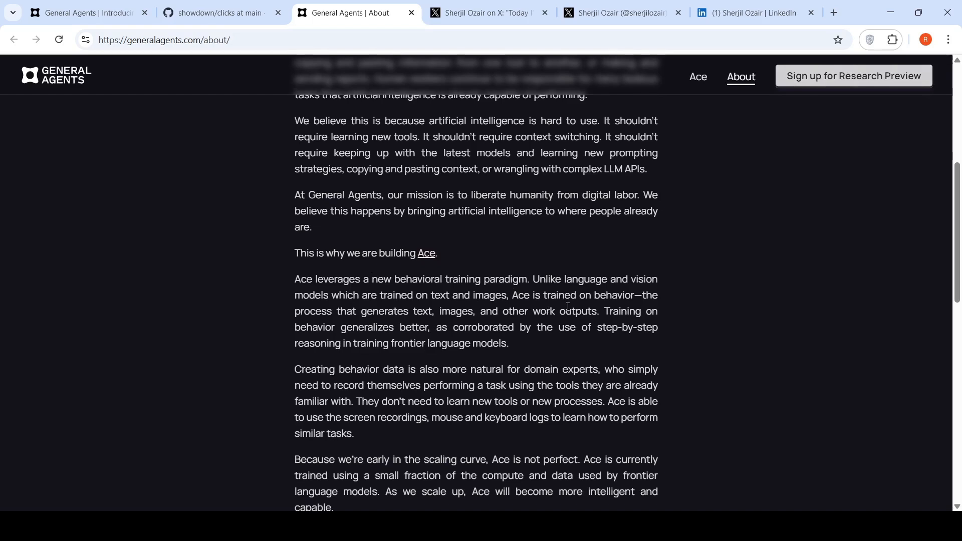
mouse_move(404, 307)
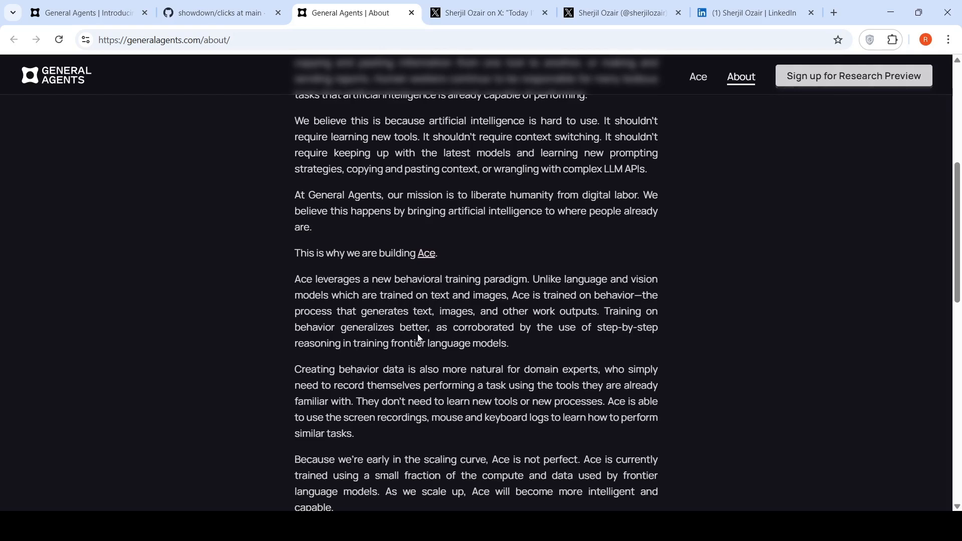
mouse_move(517, 343)
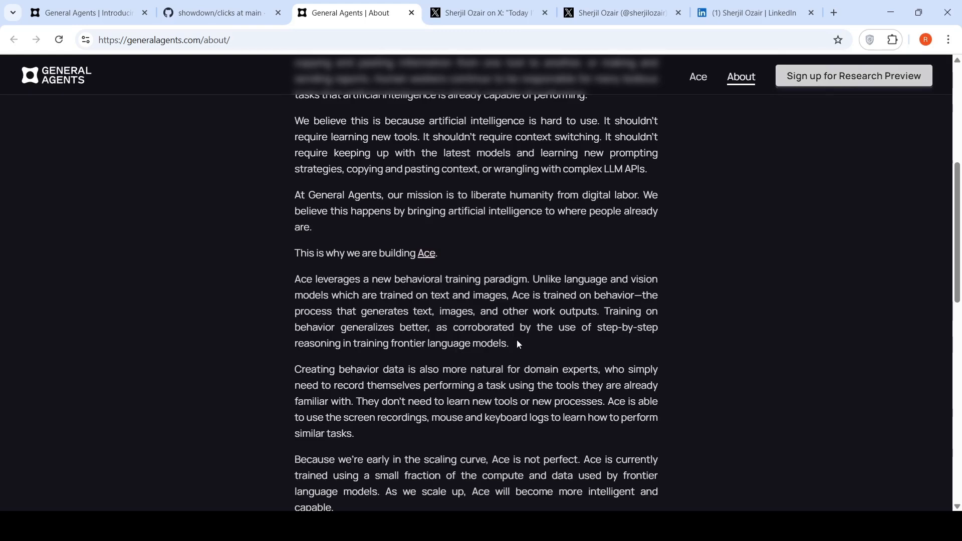
scroll("down", 3)
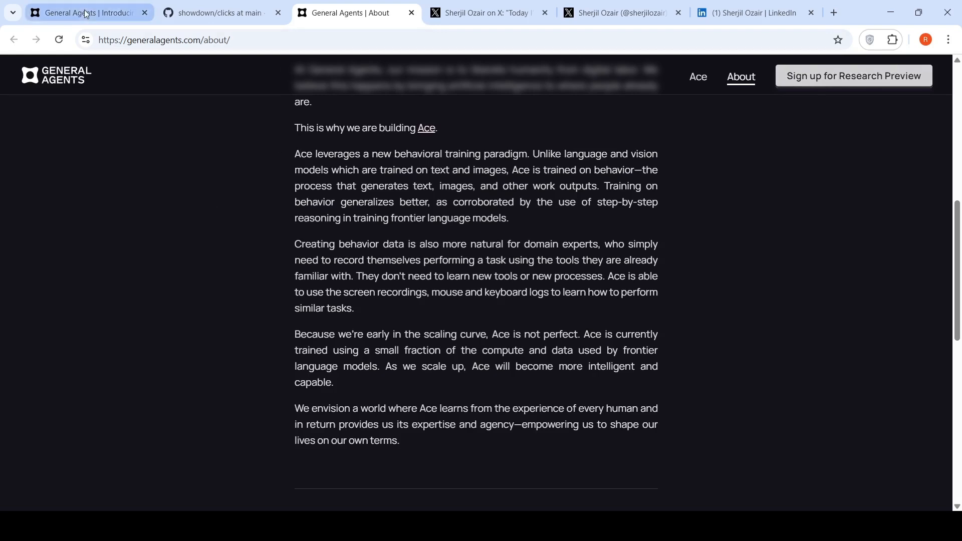
- Return to the Ace page and review its latency chart and the Limitations failure examples
left_click(89, 12)
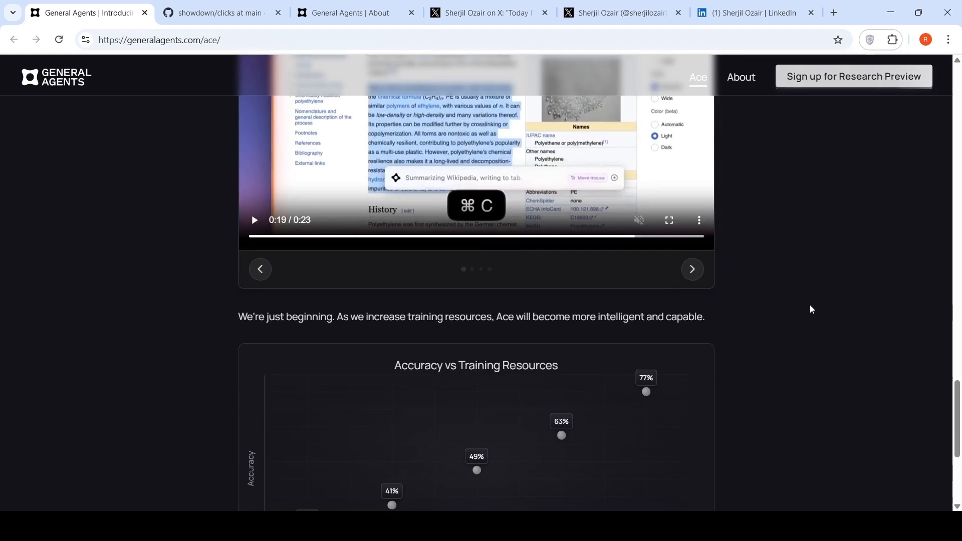
scroll("down", 3)
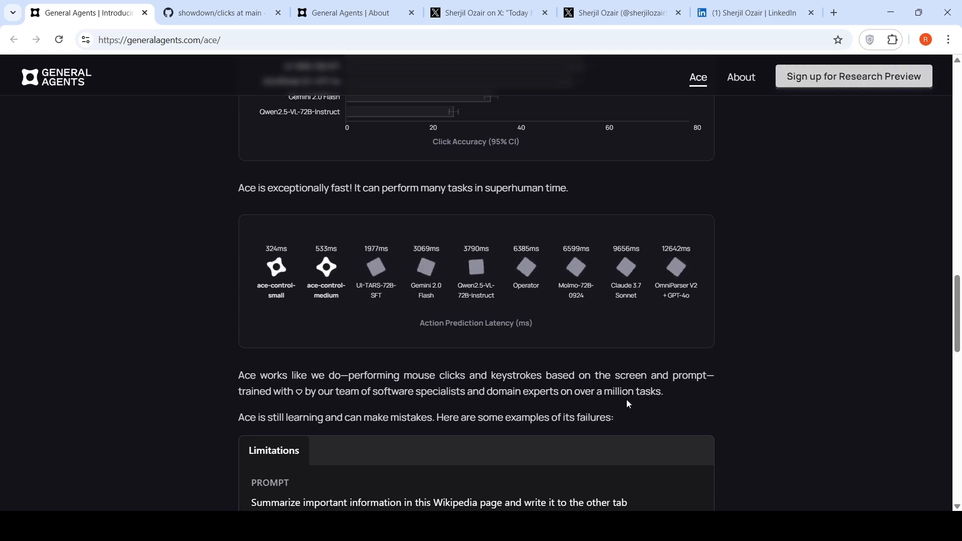
mouse_move(867, 254)
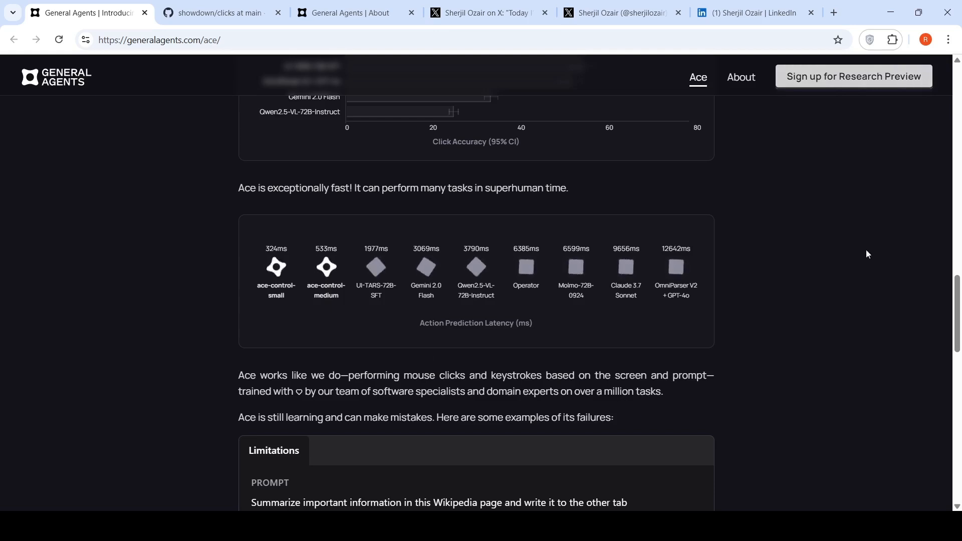
scroll("up", 3)
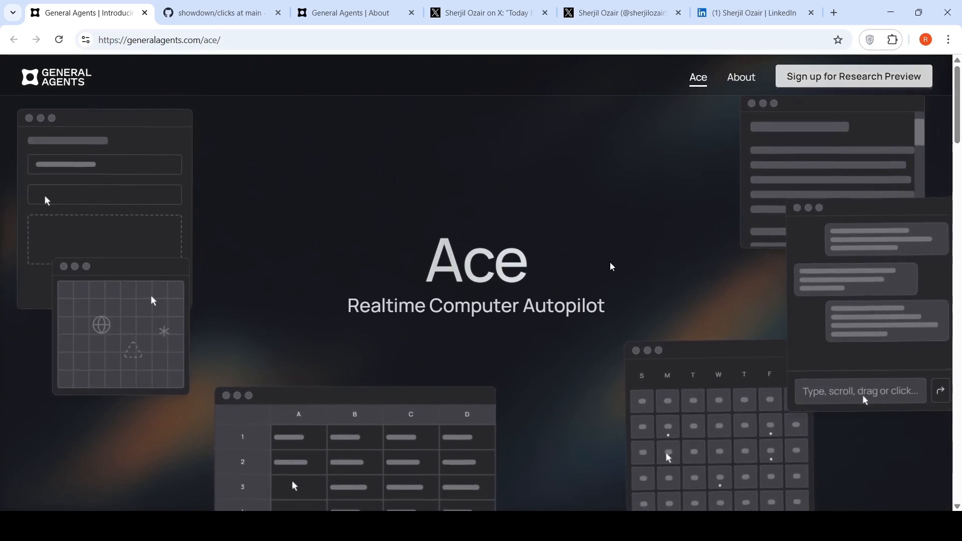
scroll("down", 3)
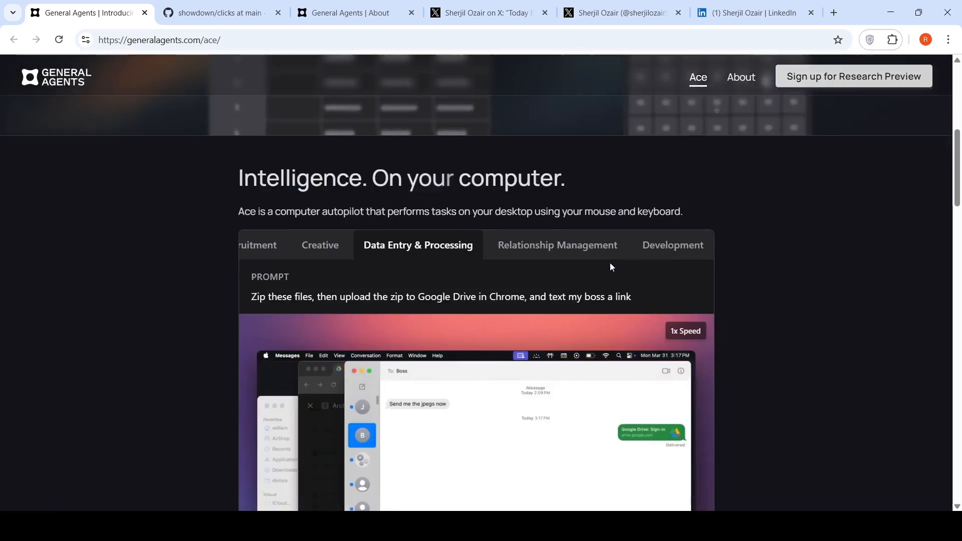
scroll("down", 3)
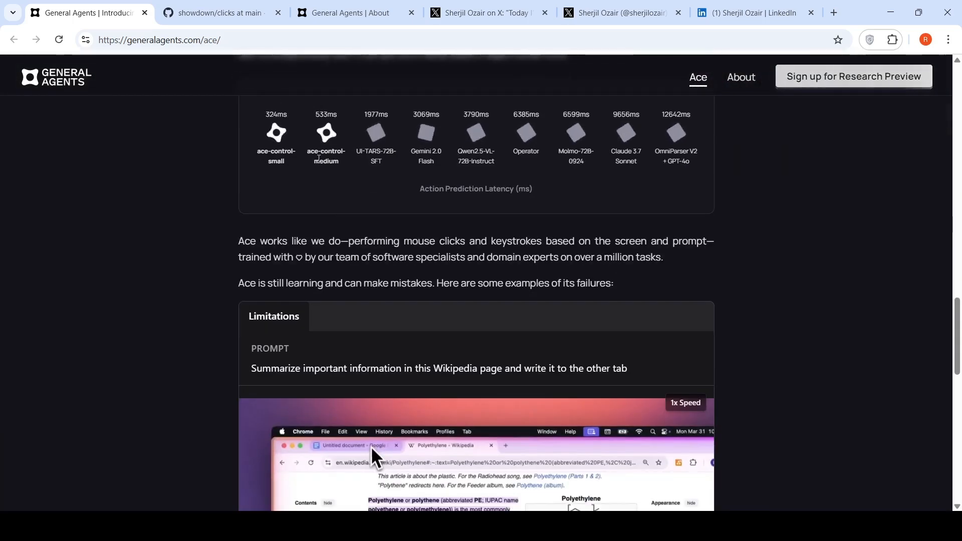